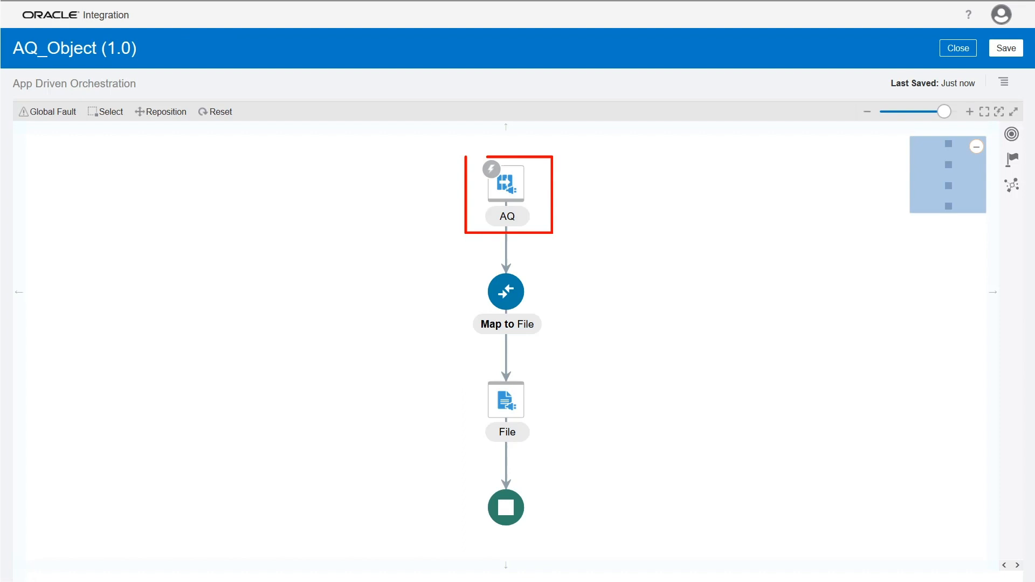
pyautogui.moveTo(505, 187)
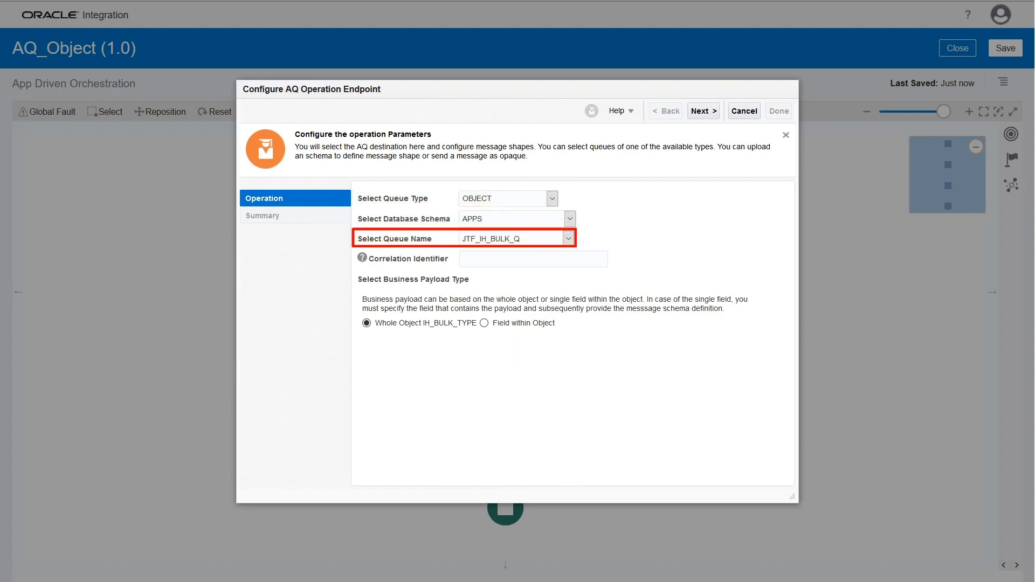
# Use the whole IH_BULK_TYPE object as the AQ payload and finish the trigger wizard.
pyautogui.click(367, 323)
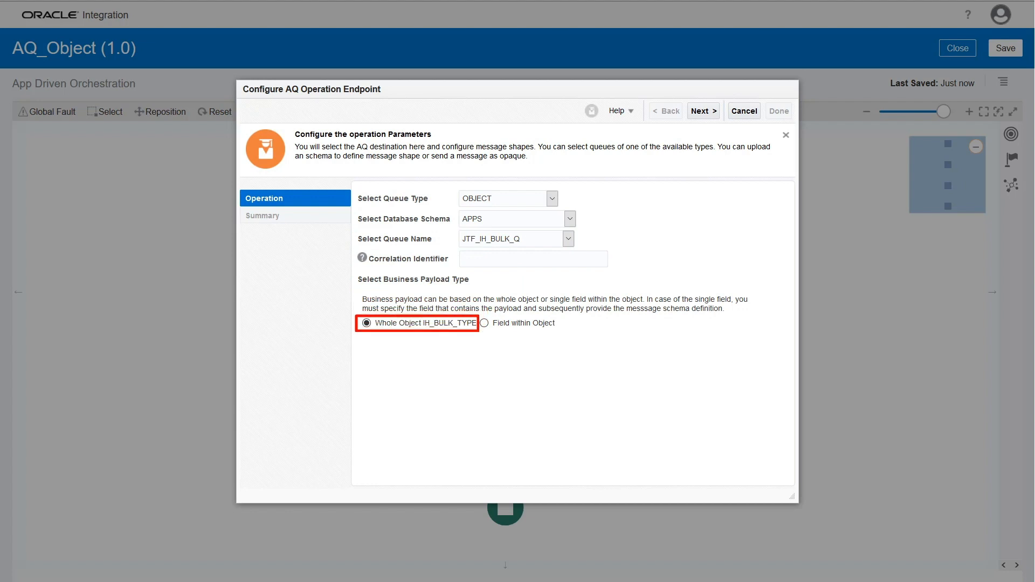
pyautogui.moveTo(484, 323)
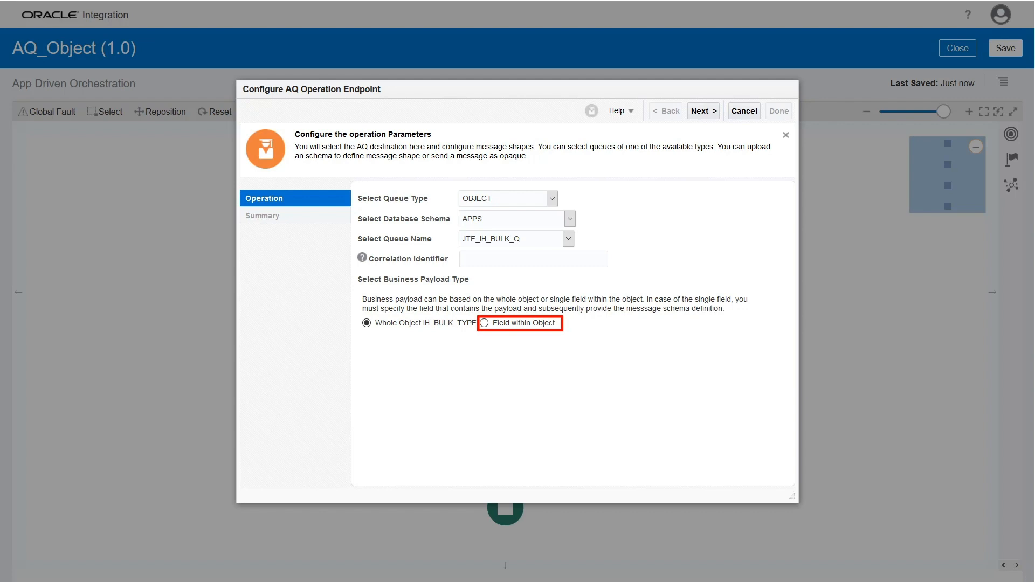
pyautogui.click(367, 323)
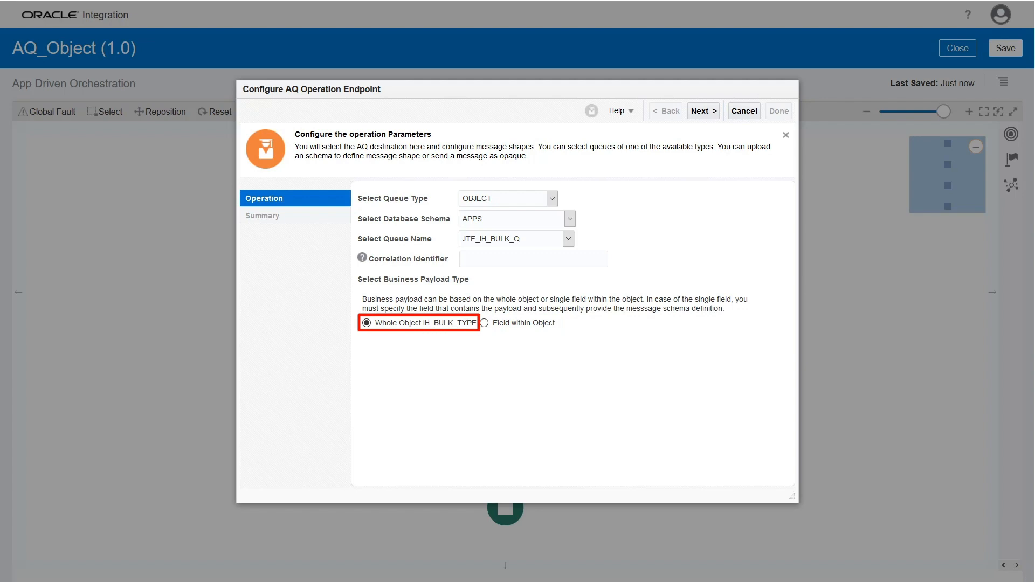
pyautogui.moveTo(702, 110)
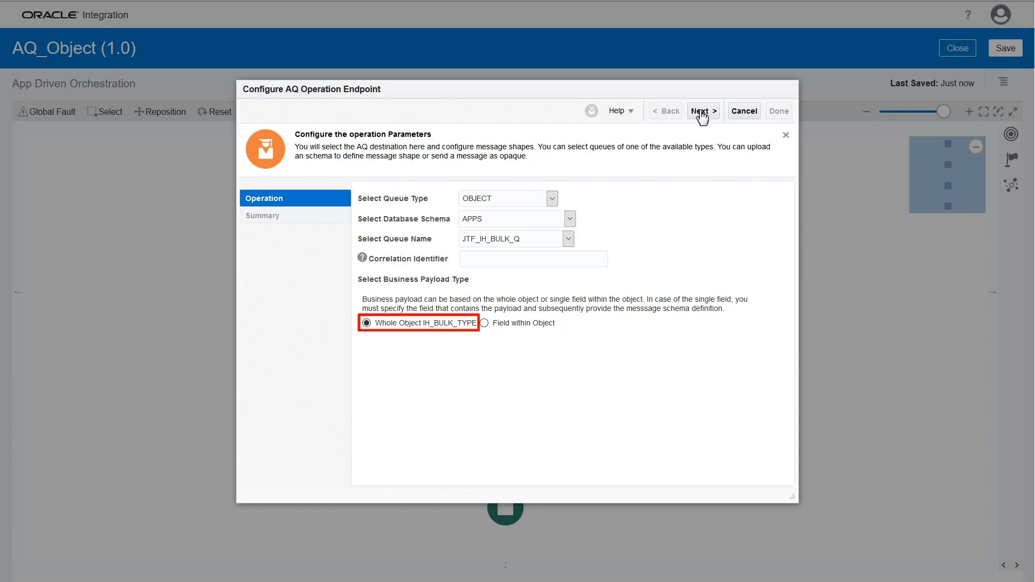
pyautogui.click(702, 110)
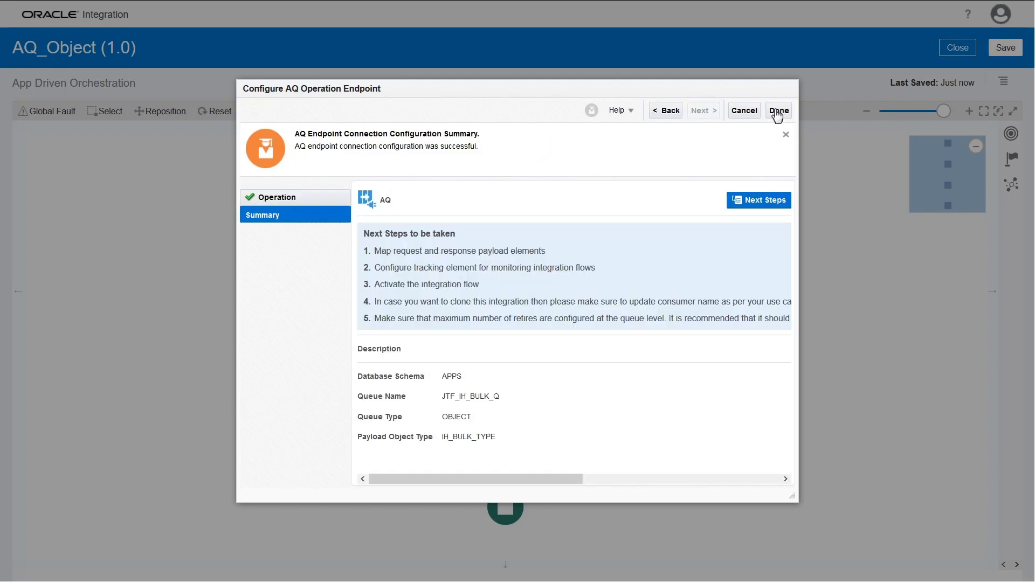
pyautogui.click(778, 110)
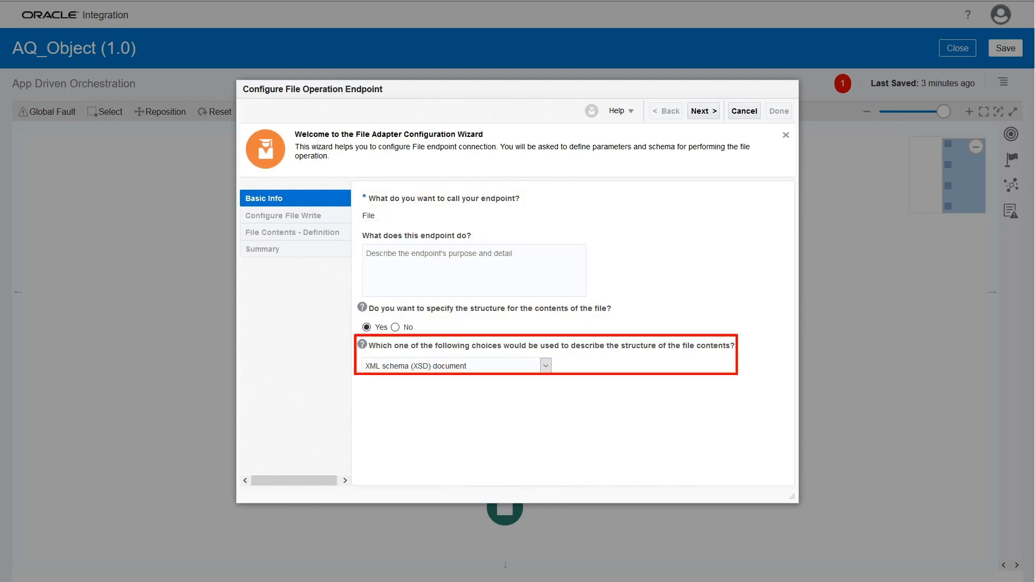
# Complete the File invoke writing sample.txt to /scratch/AQ with book.xsd, then map AQ to File.
pyautogui.click(701, 110)
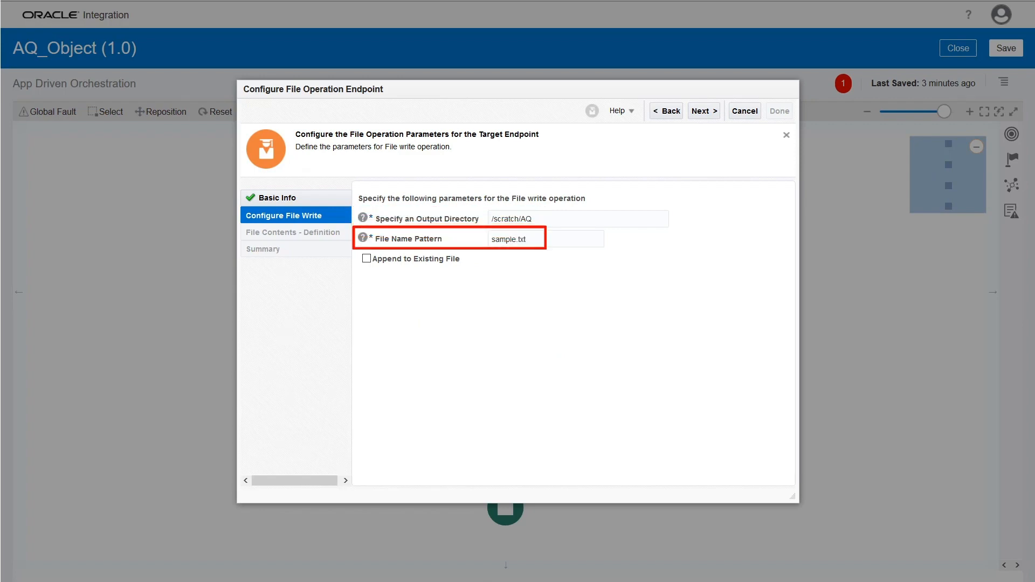
pyautogui.click(703, 109)
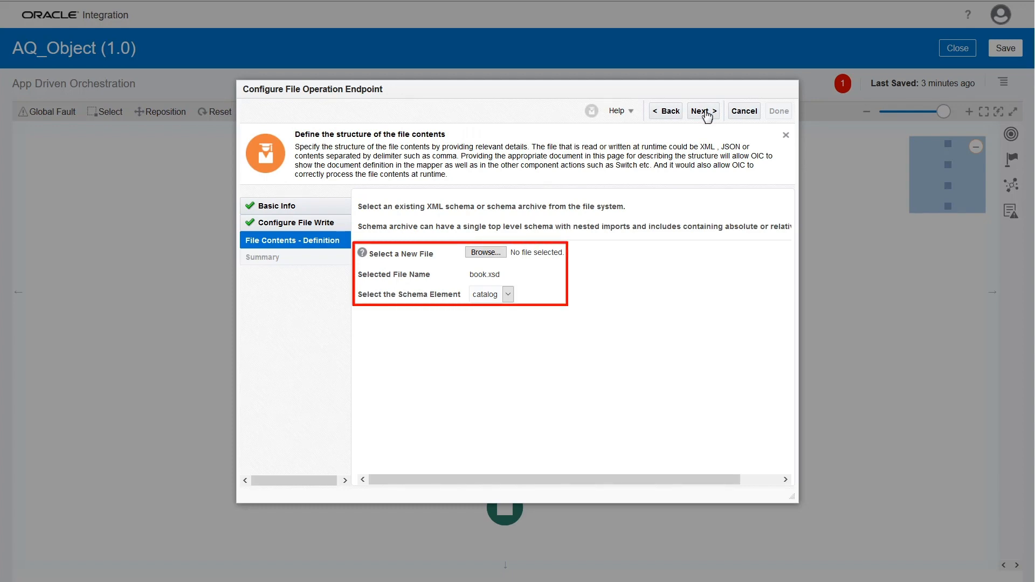
pyautogui.click(702, 110)
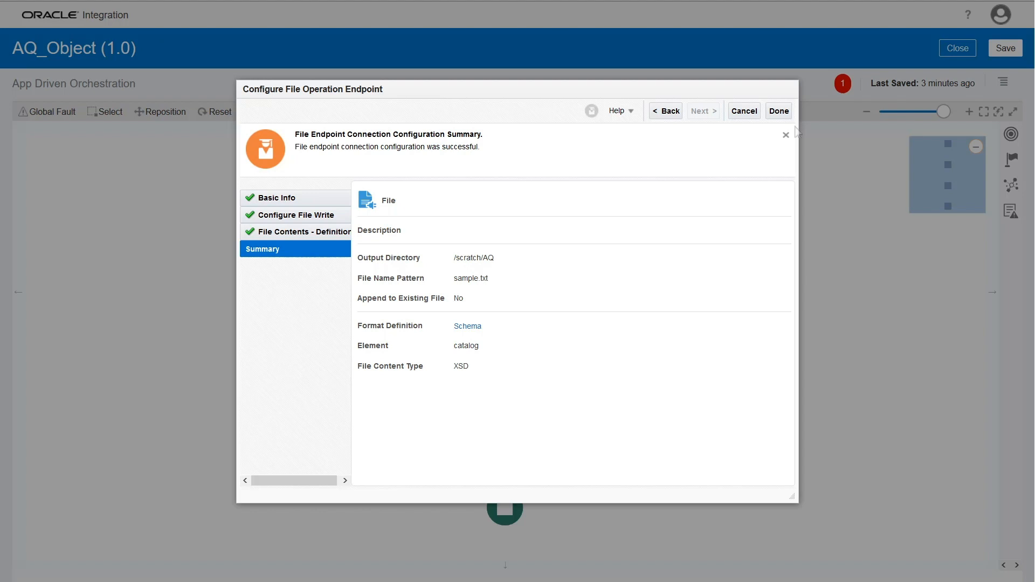
pyautogui.click(777, 109)
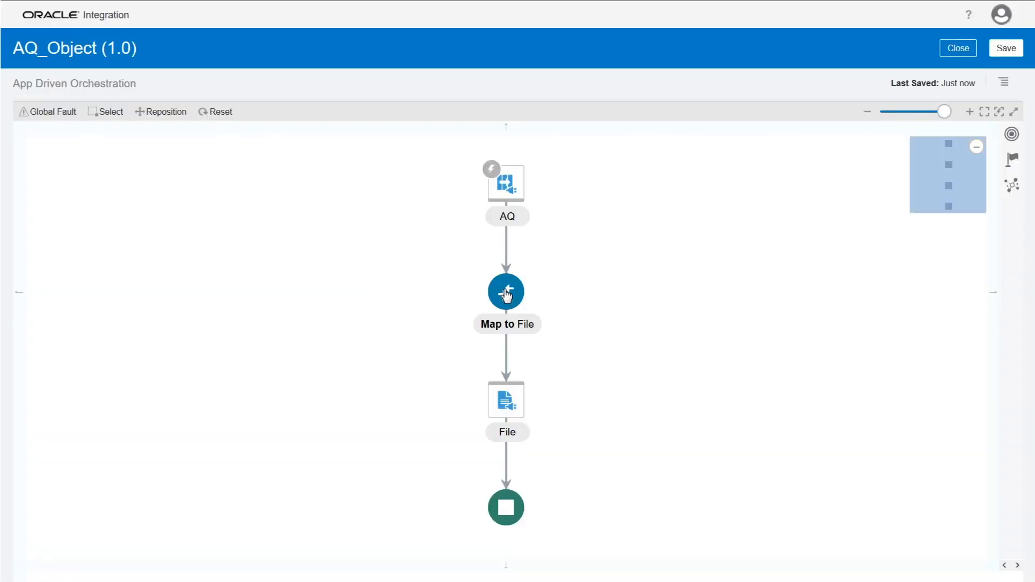
pyautogui.click(505, 292)
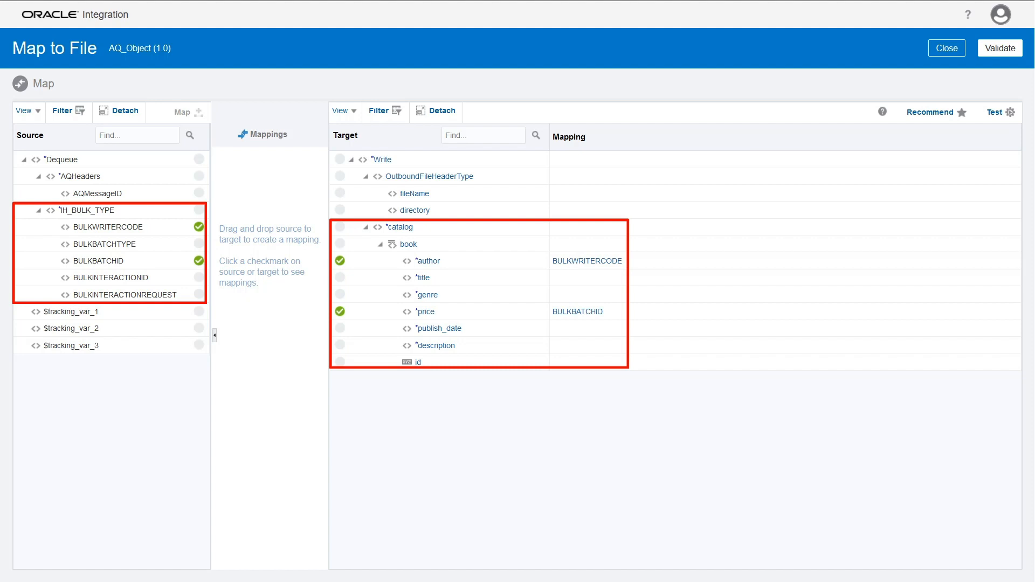
pyautogui.click(945, 48)
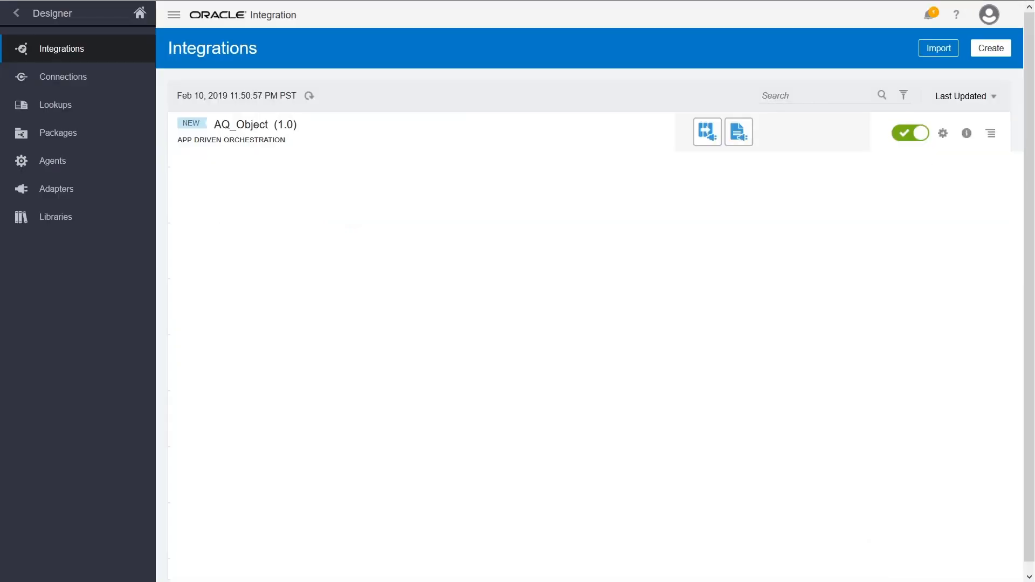